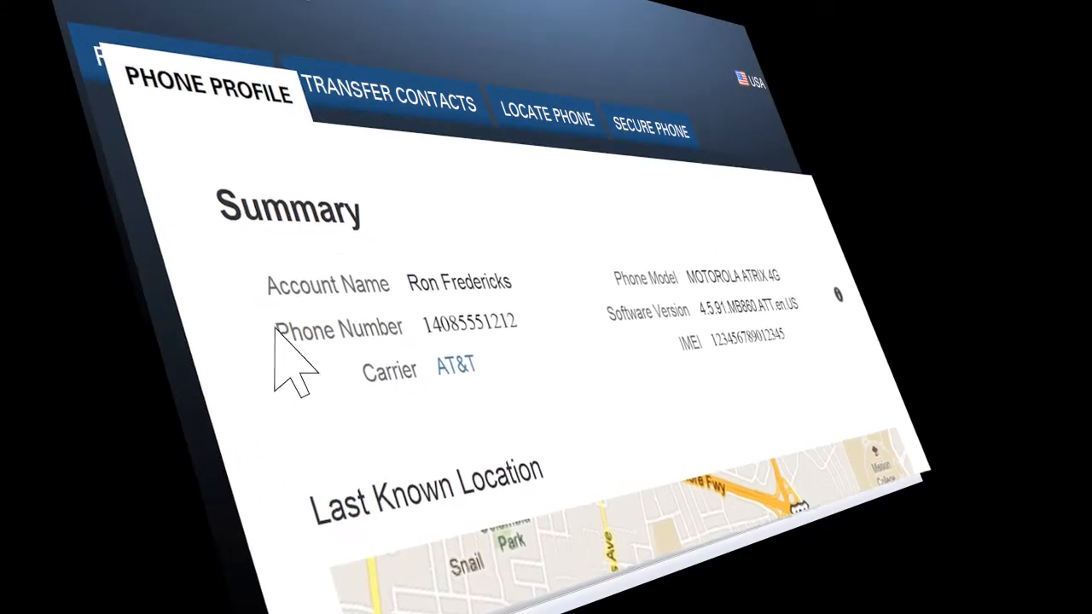
Step: Navigate the browser to mymotoblur.com to reach the MOTOBLUR sign-in page
left_click(546, 116)
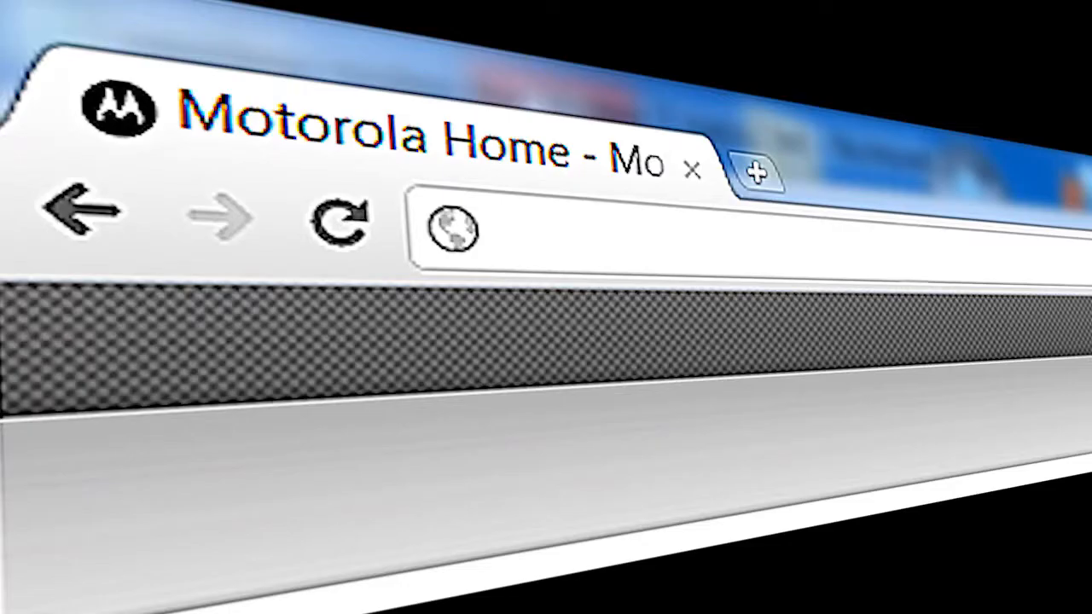
type("mymotoblur.com")
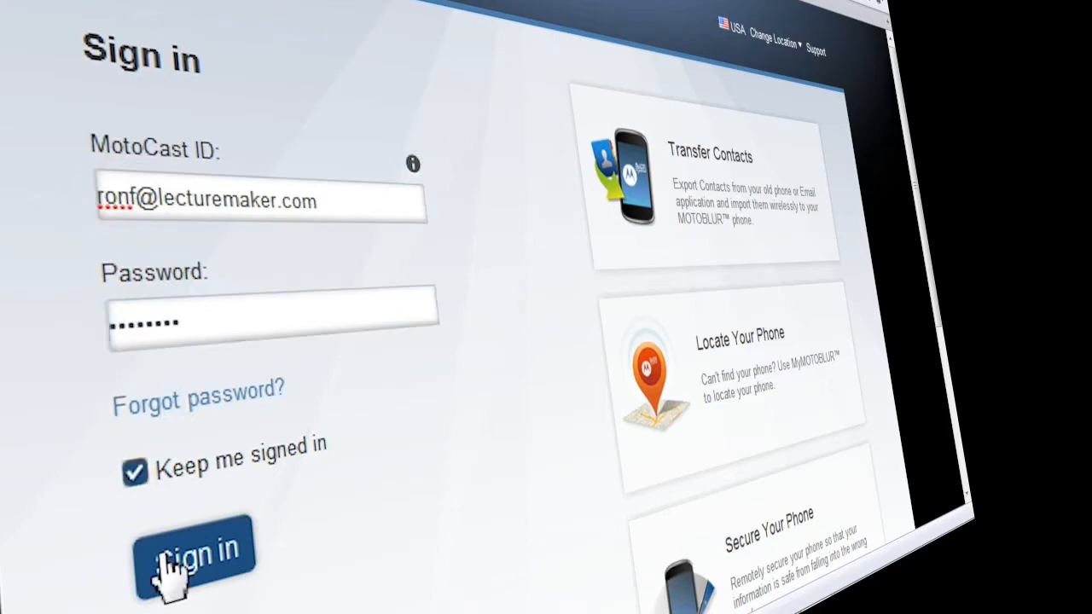
Step: Sign in and locate the phone's current position on the map
left_click(195, 549)
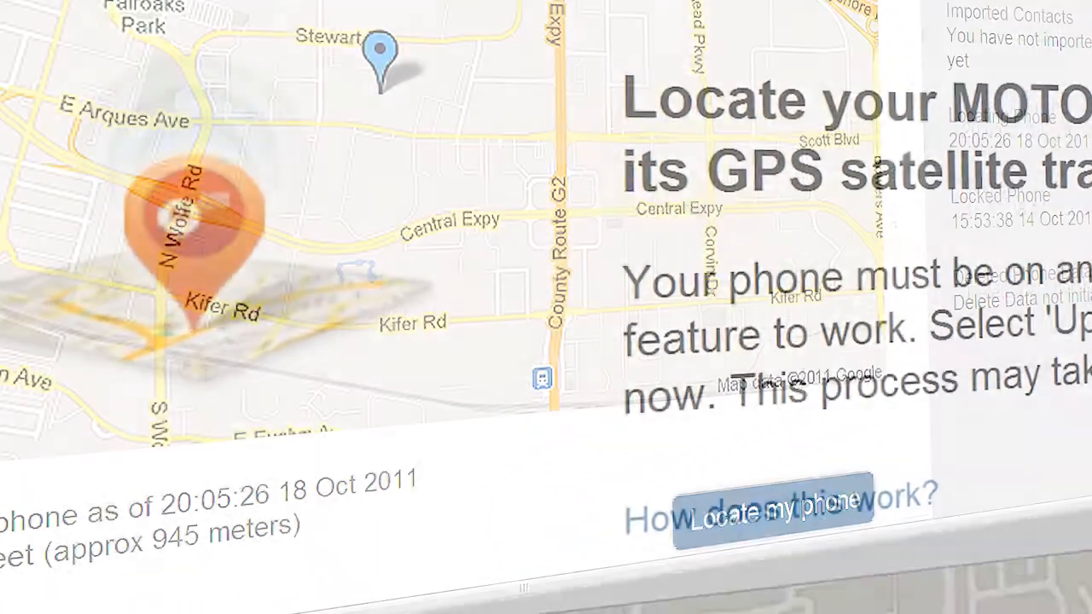
left_click(771, 503)
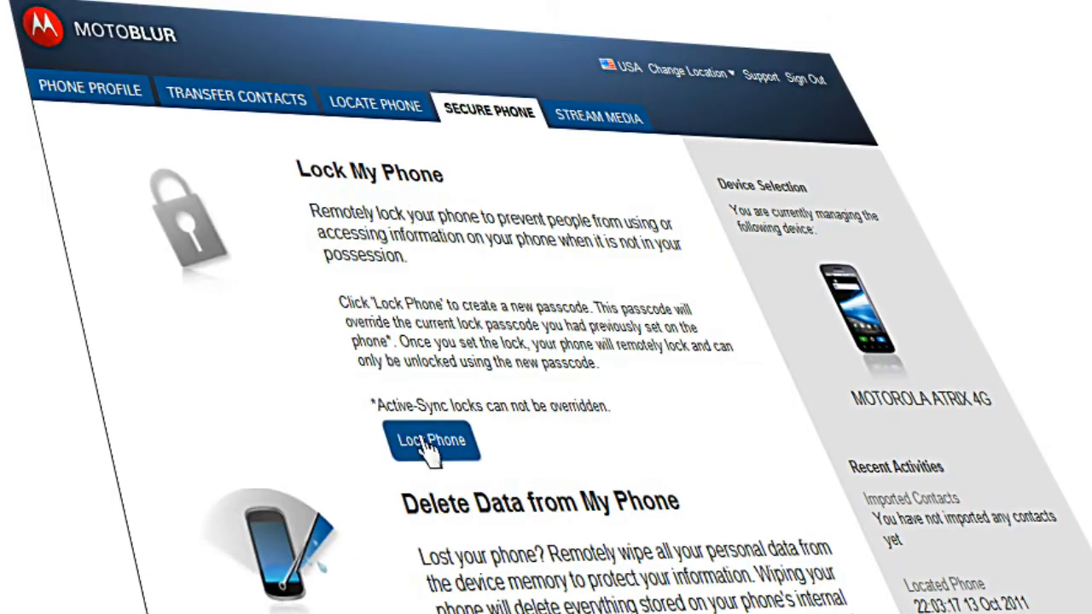
left_click(433, 440)
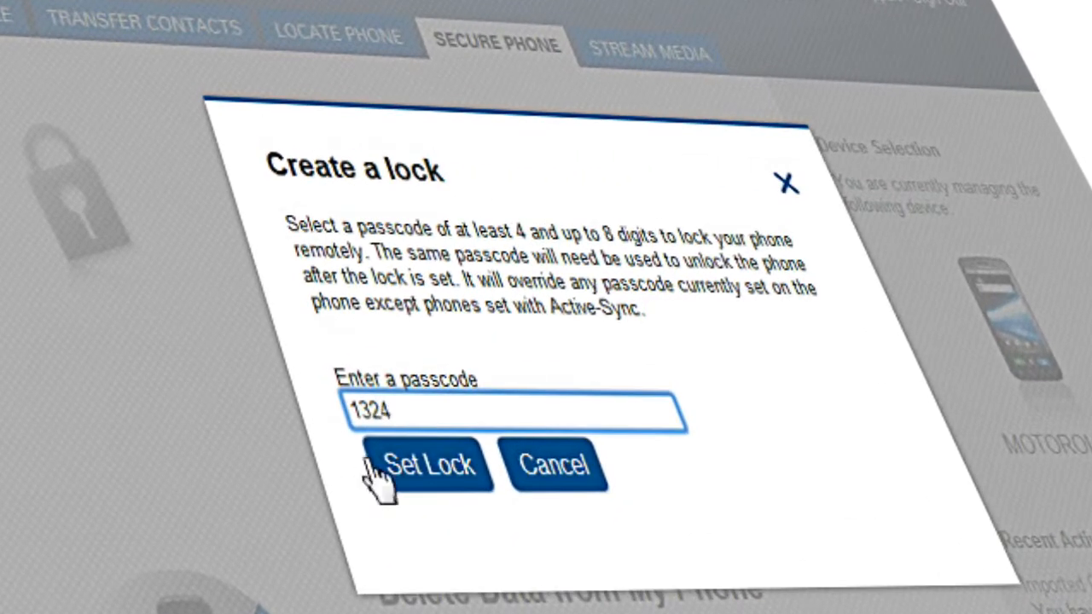
left_click(426, 464)
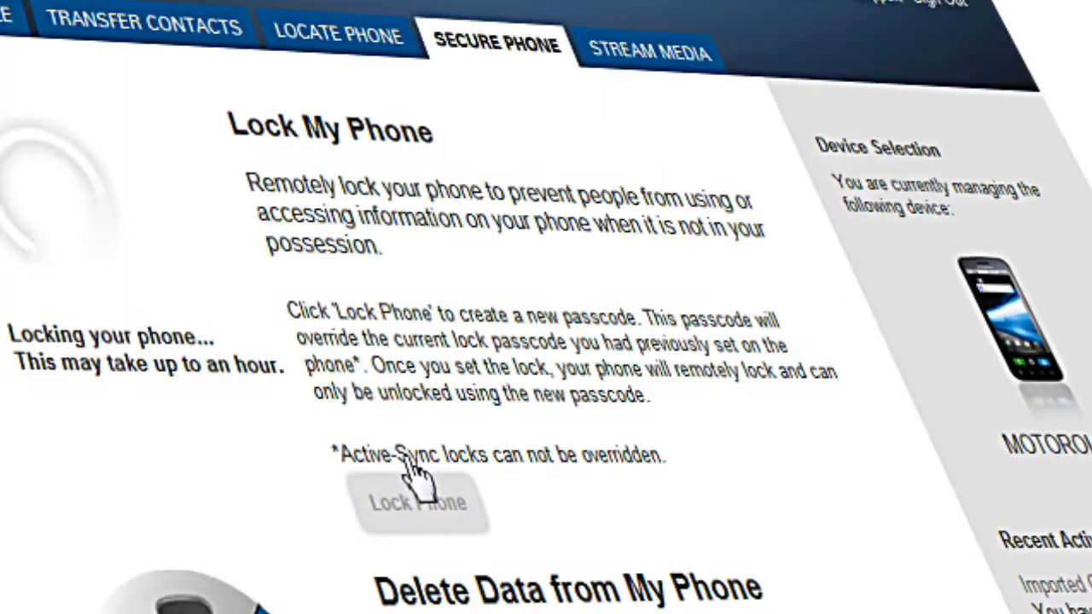
left_click(337, 34)
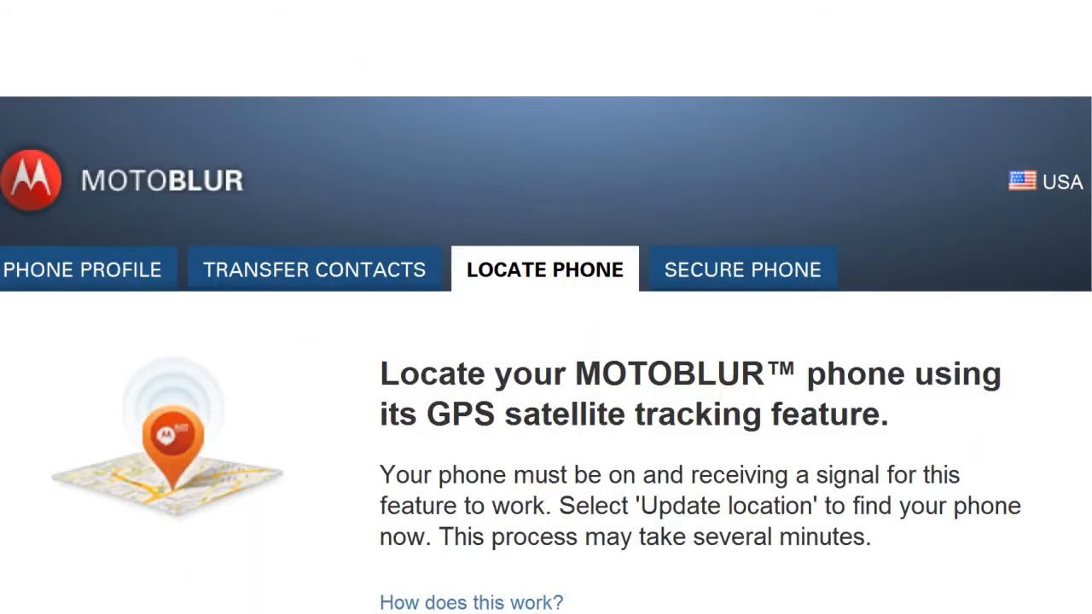